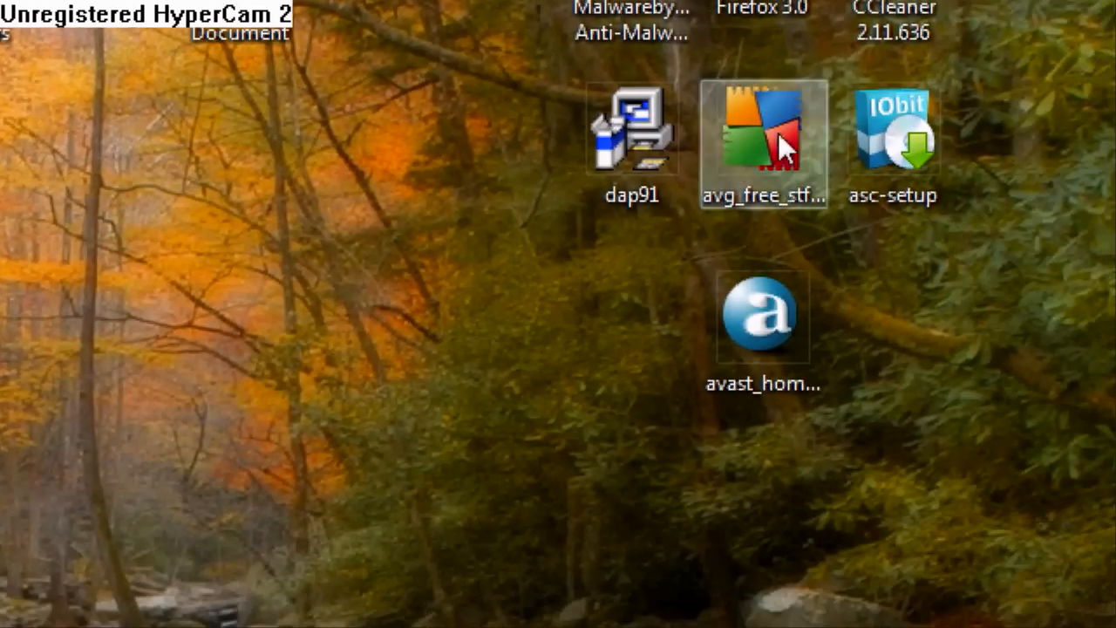
Rearrange the desktop, moving the Malwarebytes shortcut aside.
scroll("down", 3)
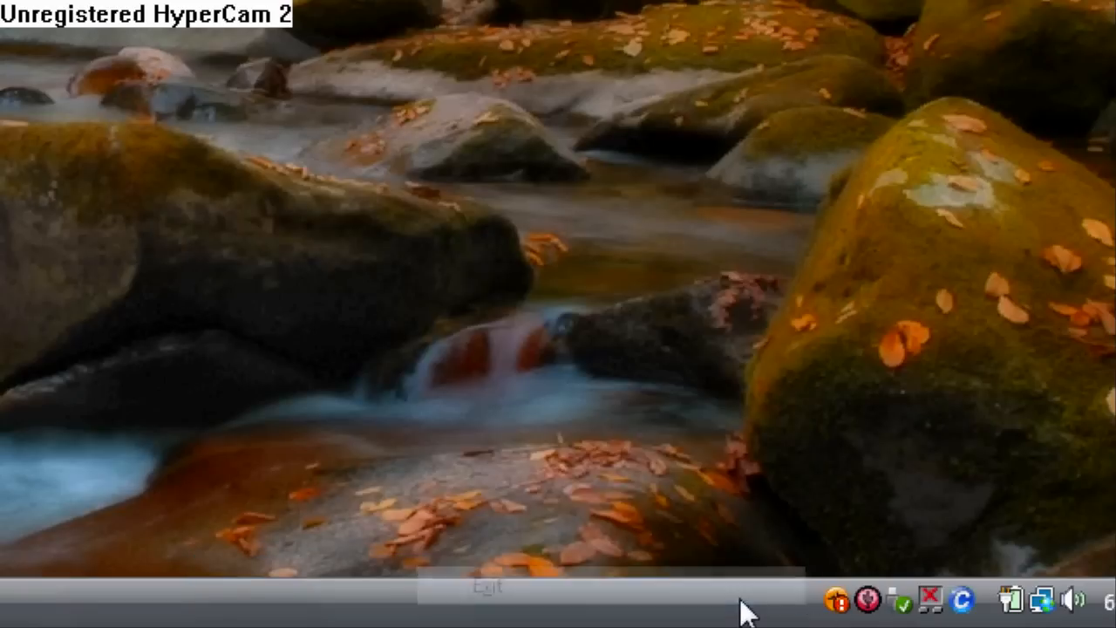
right_click(960, 601)
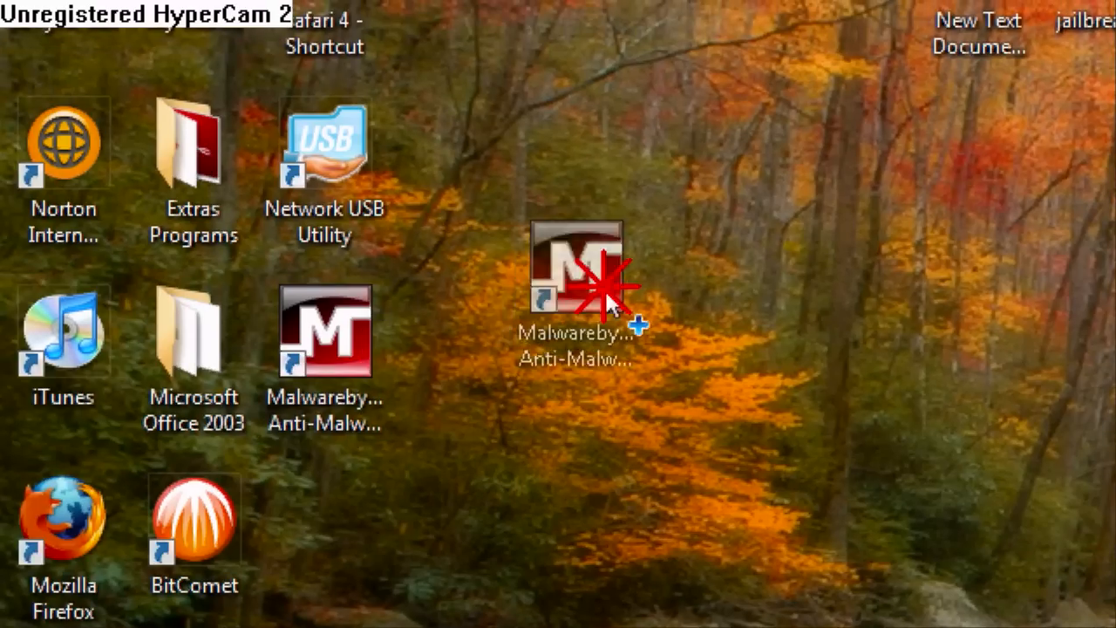
left_click_drag(576, 265, 764, 253)
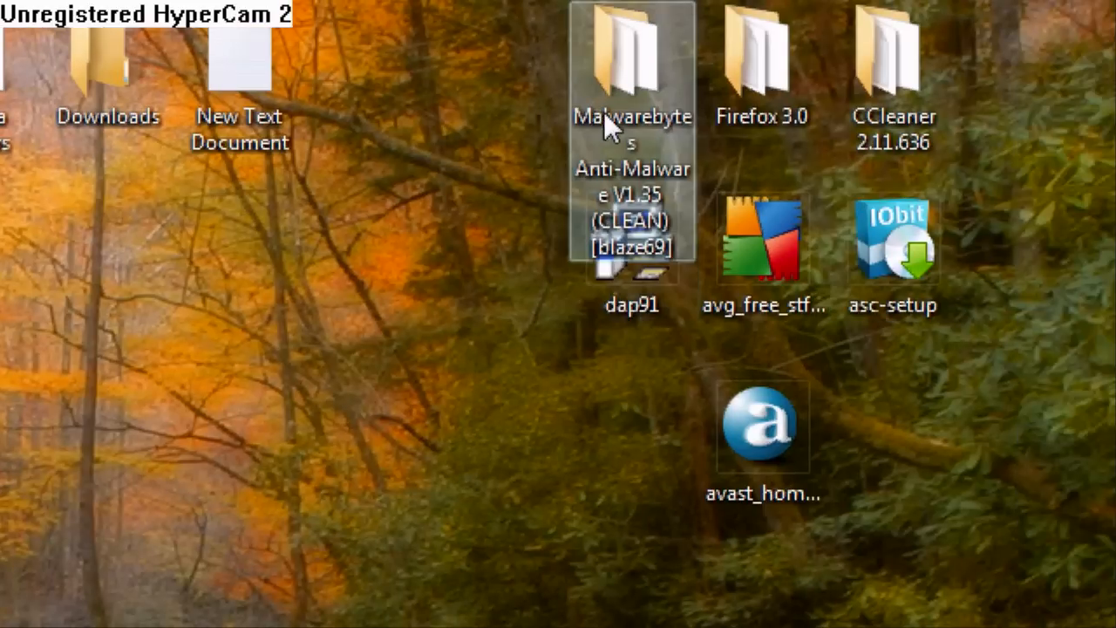
double_click(632, 56)
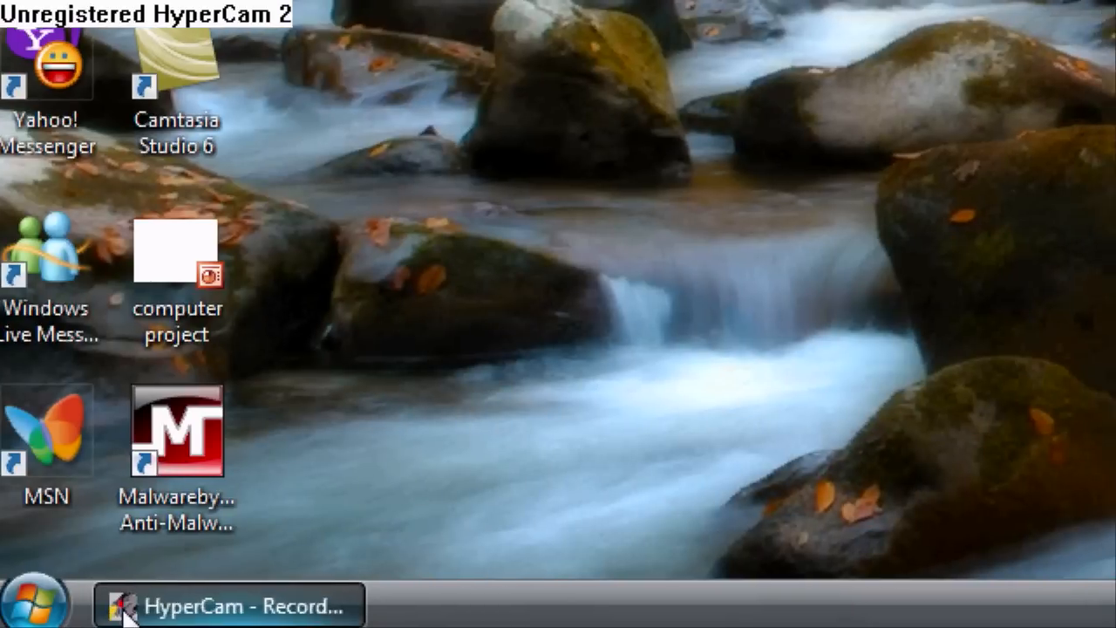
Show the Computer drive list from the Start menu with the blank DVD inserted in drive F:.
left_click(35, 602)
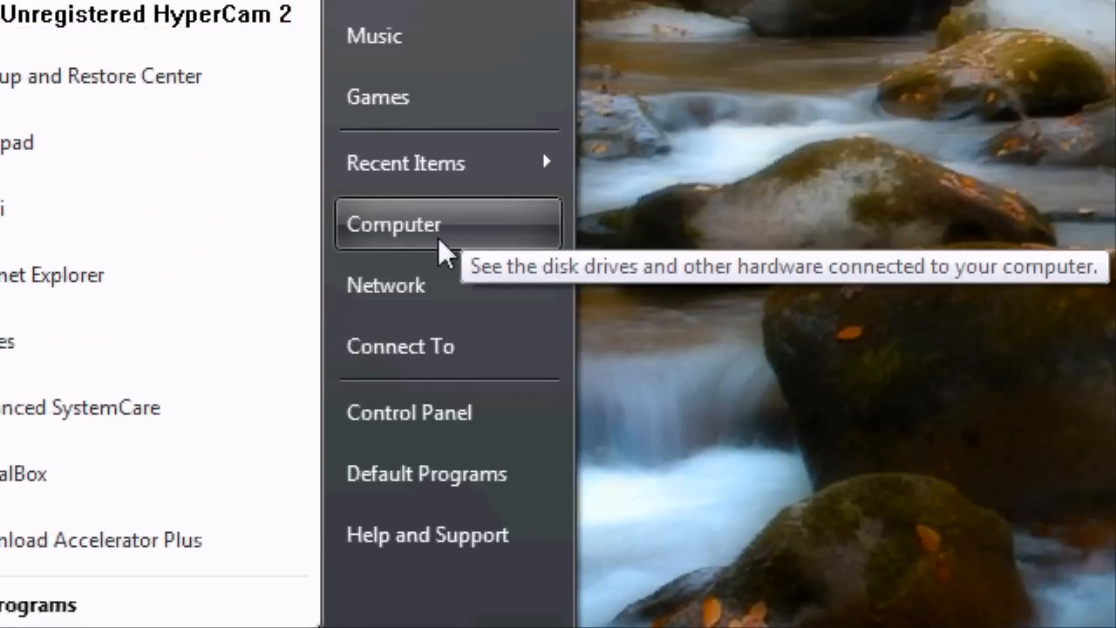
left_click(394, 223)
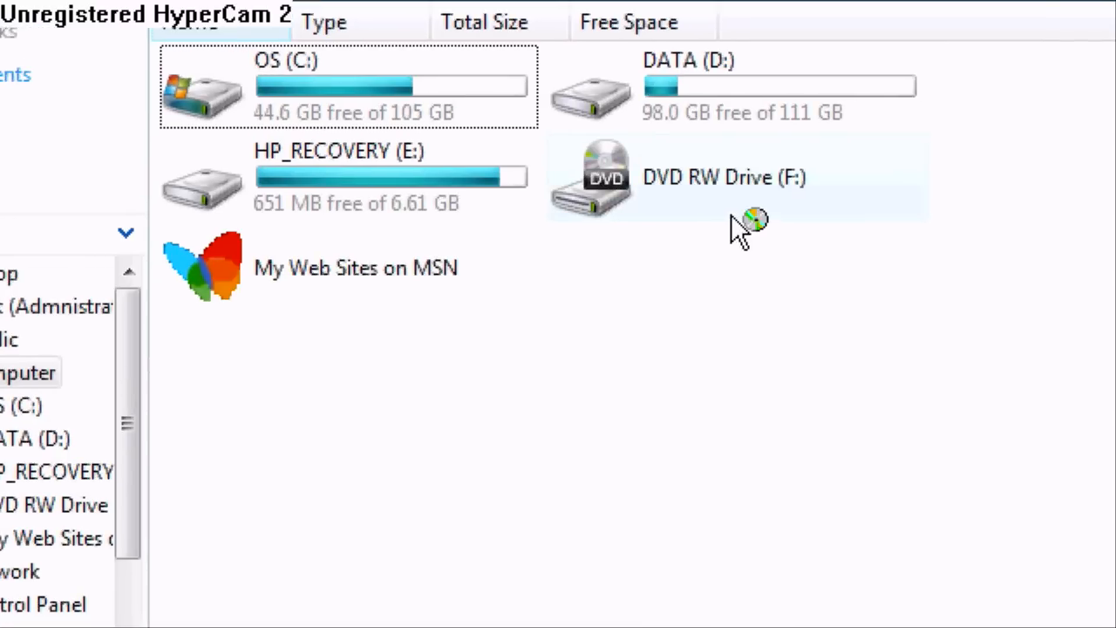
scroll("down", 3)
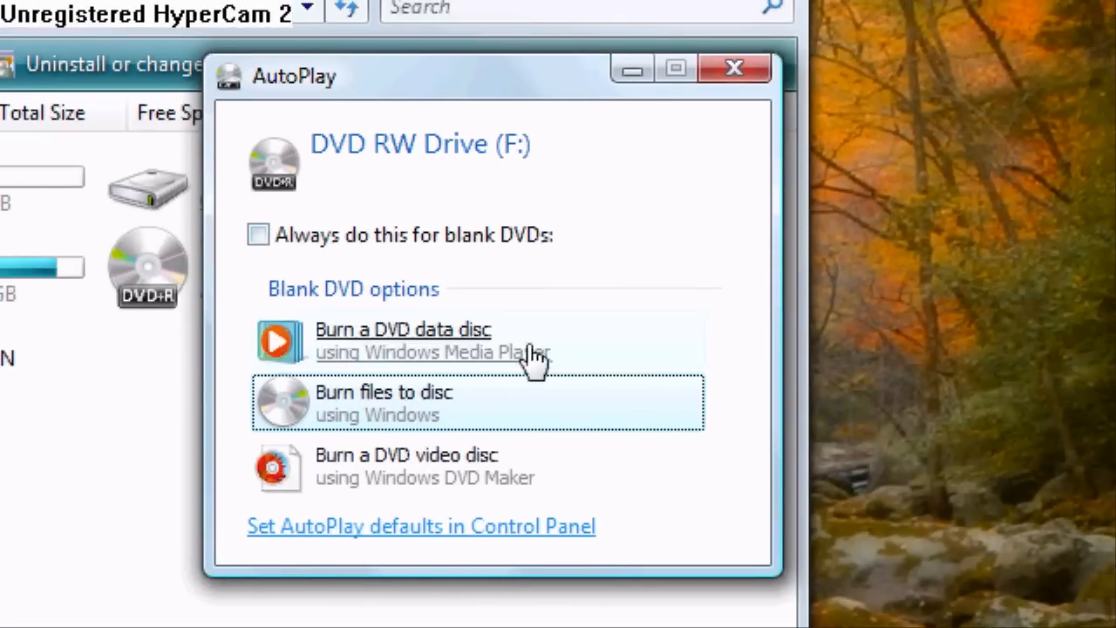
Dismiss the blank-DVD AutoPlay prompt and bring the desktop installer folders back into view.
left_click(733, 68)
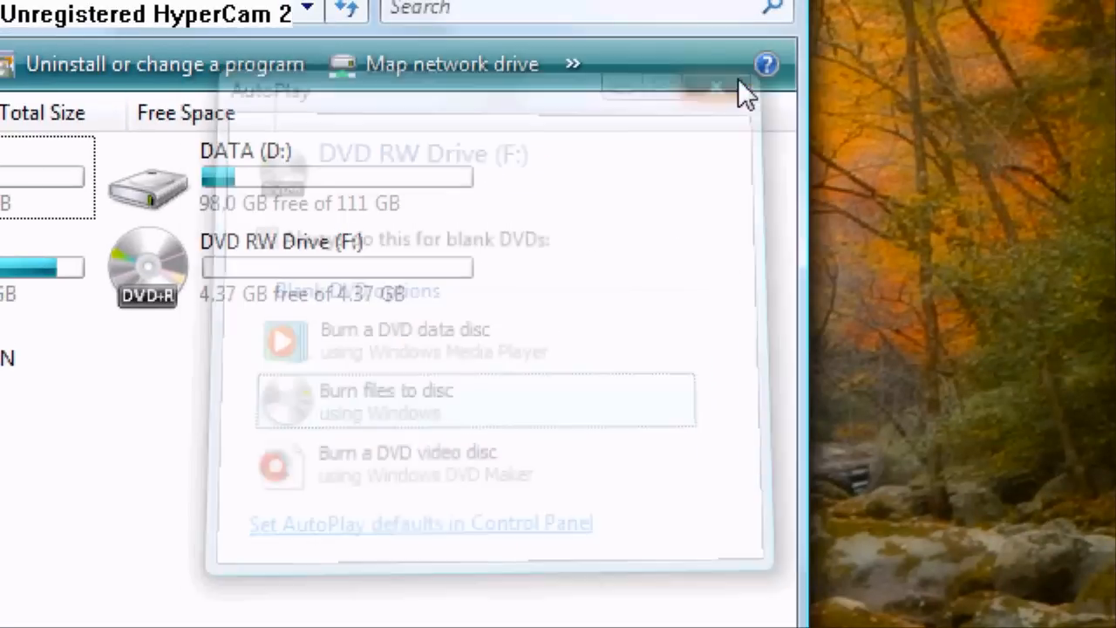
left_click(715, 88)
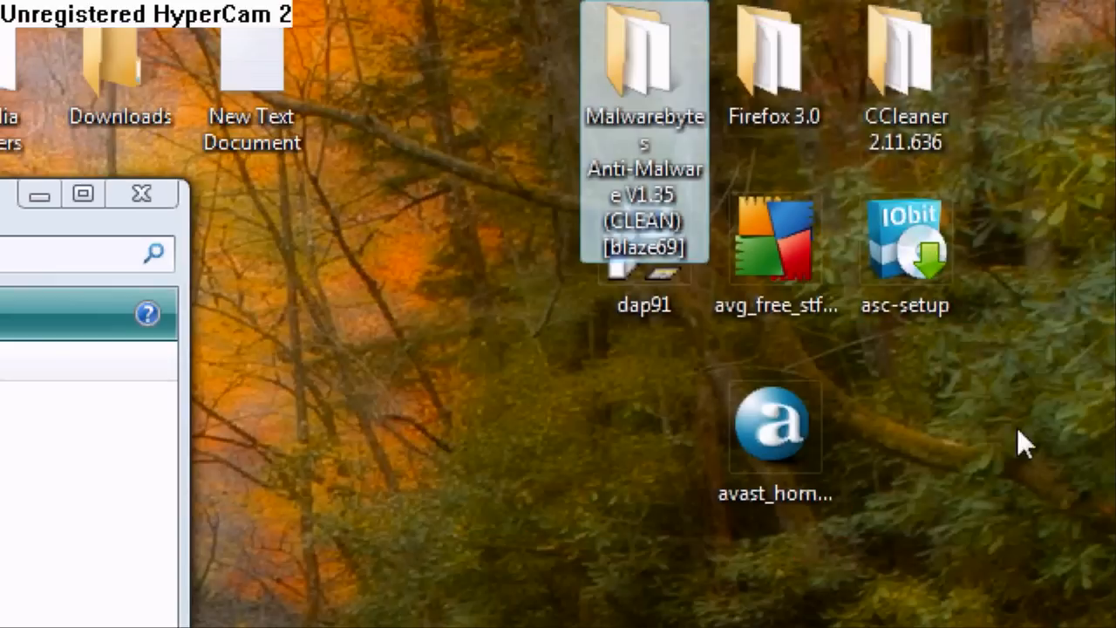
Copy the selected desktop installers onto DVD RW Drive (F:), bringing up the Burn a Disc dialog.
left_click_drag(1029, 445, 712, 78)
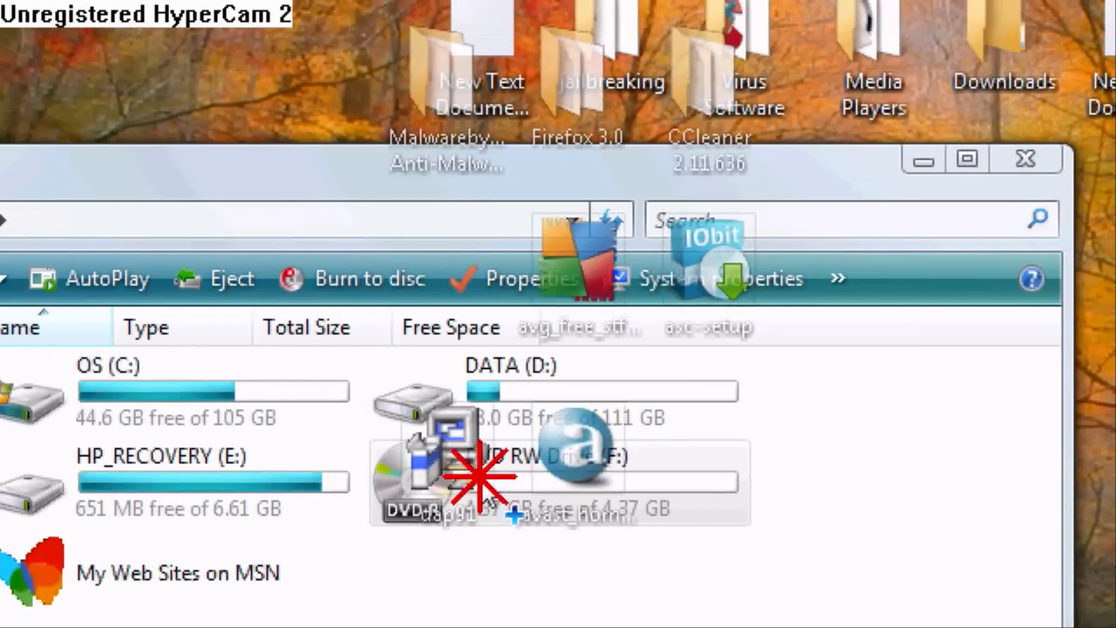
left_click(356, 279)
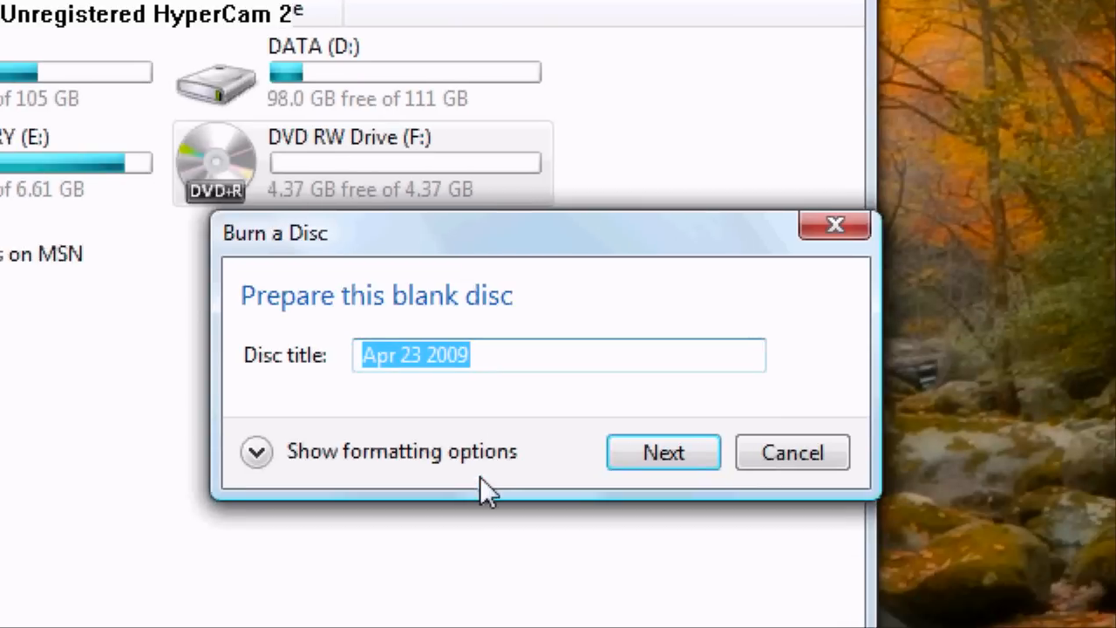
Replace the default date title with 'Virus Tools' and start formatting the DVD in drive F:.
key("Delete")
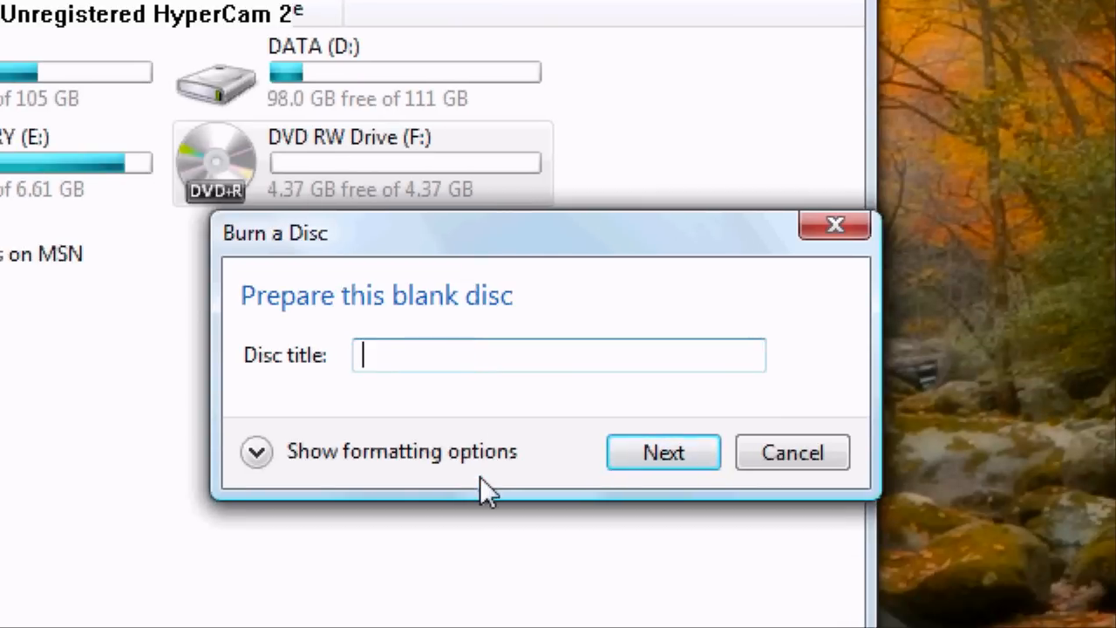
type("Vir")
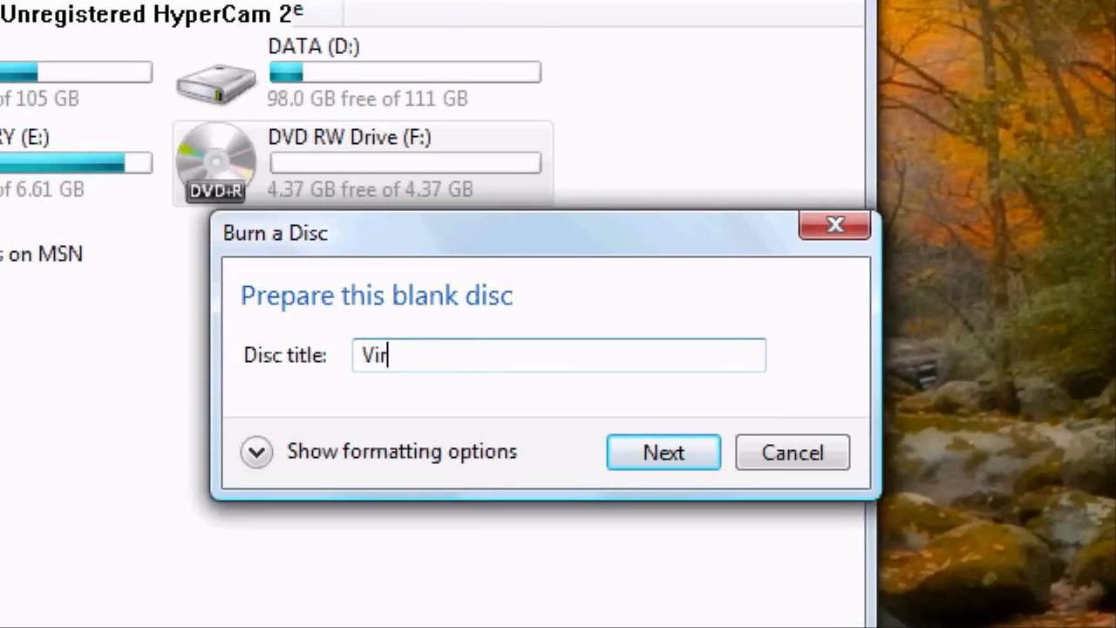
type("us Remo")
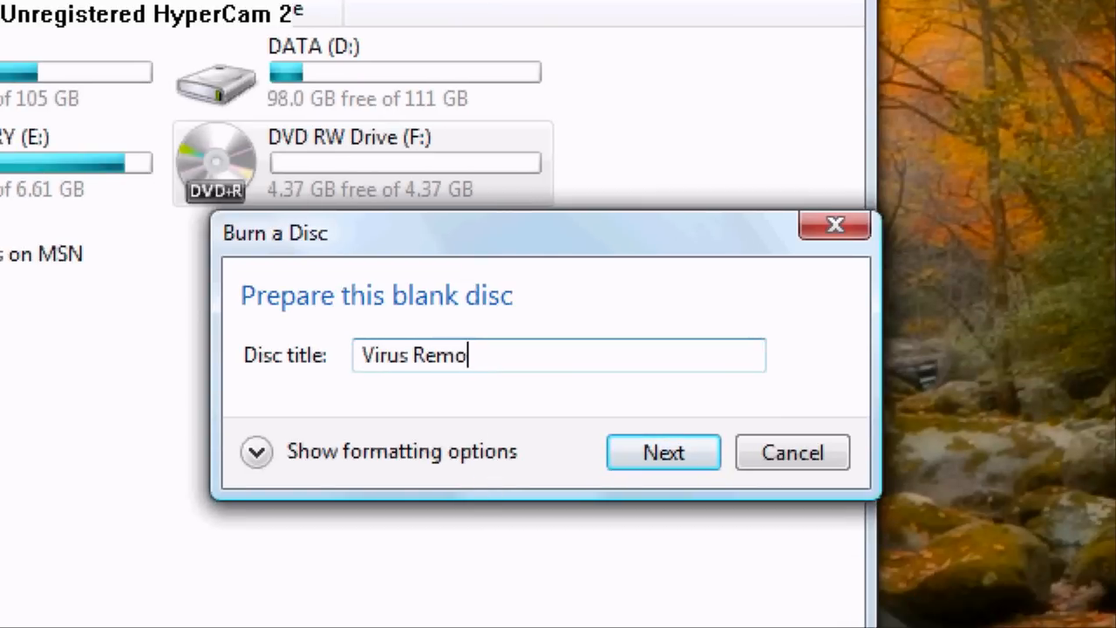
type("val so")
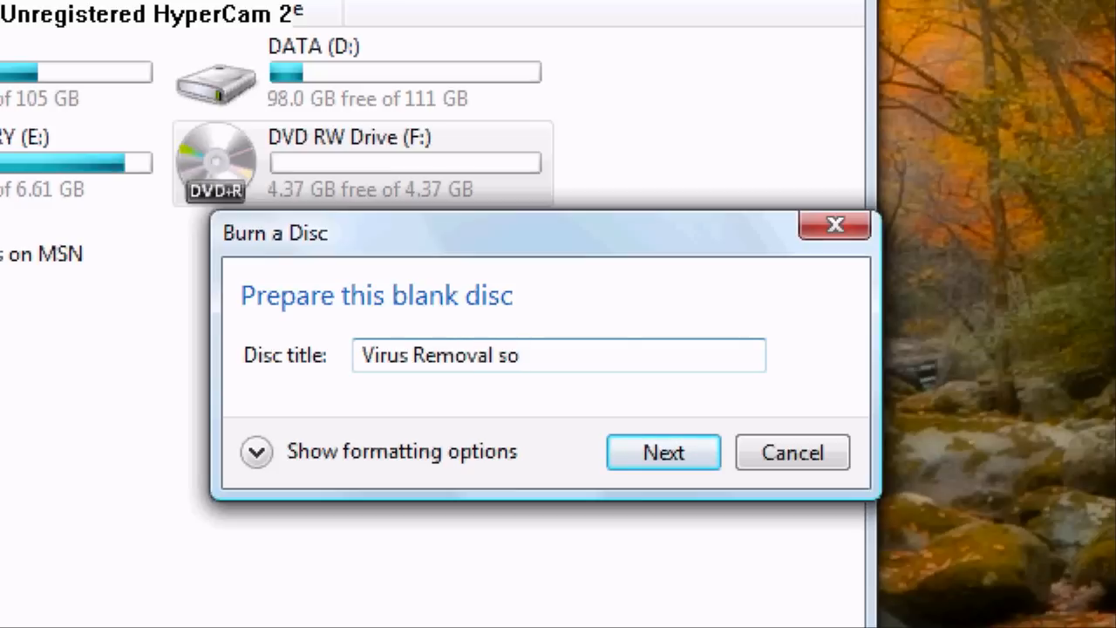
key("BackSpace")
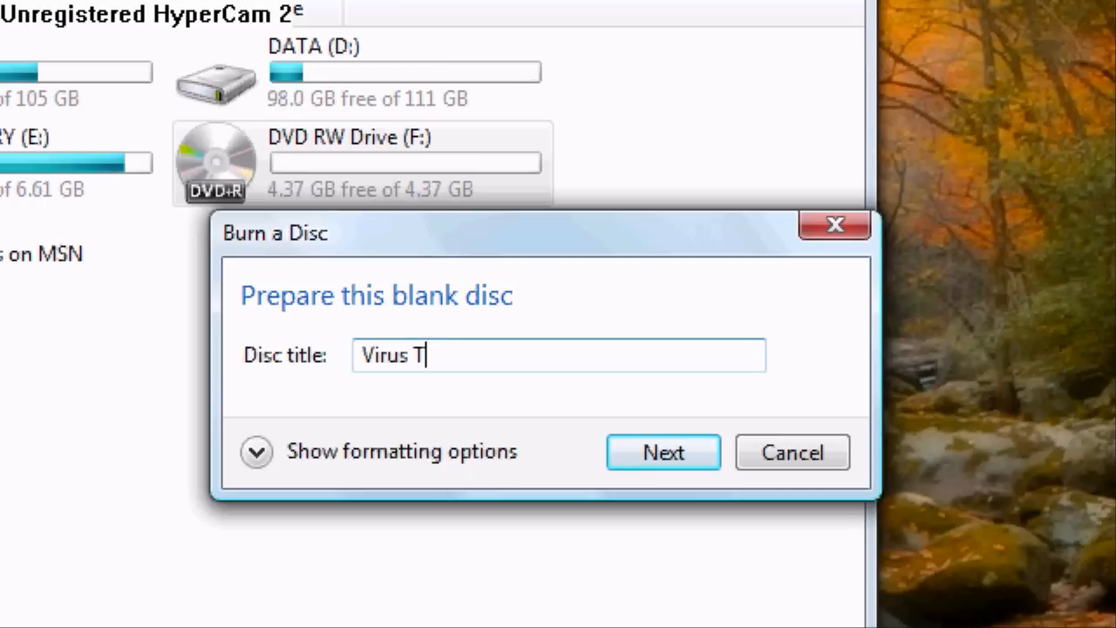
type("ools")
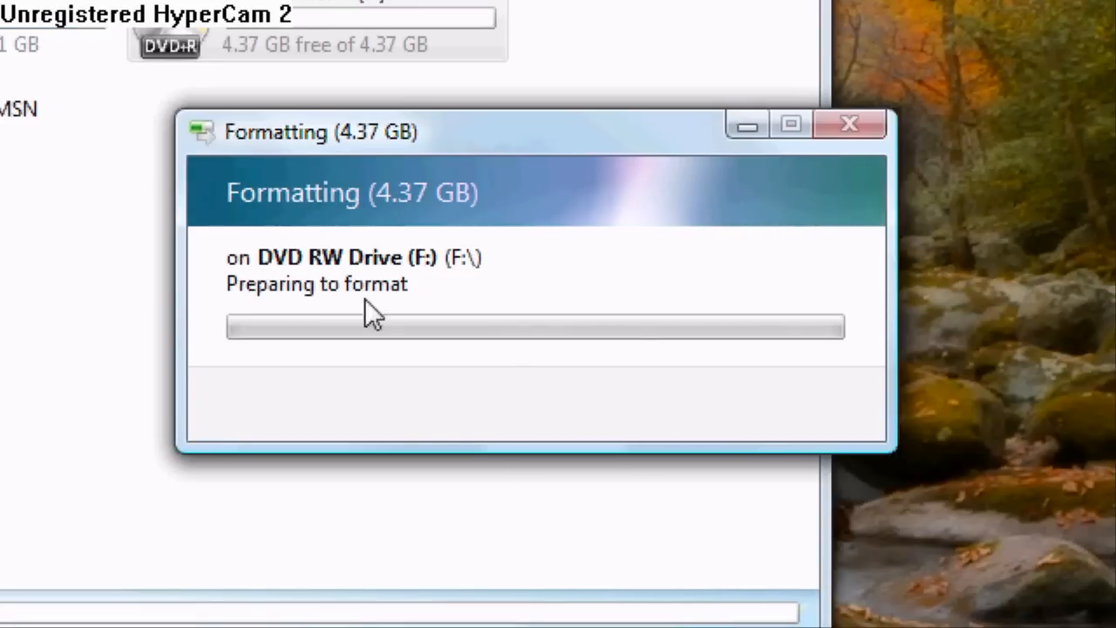
mouse_move(607, 341)
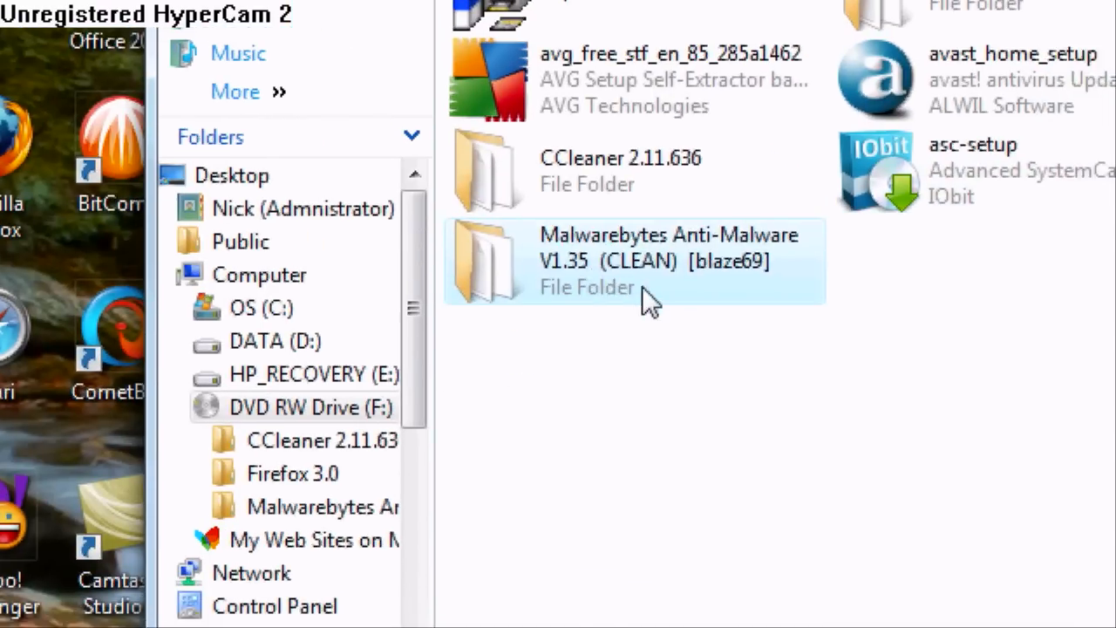
Check the disc window's copied files and reveal the desktop's original installer folders beside it.
double_click(628, 262)
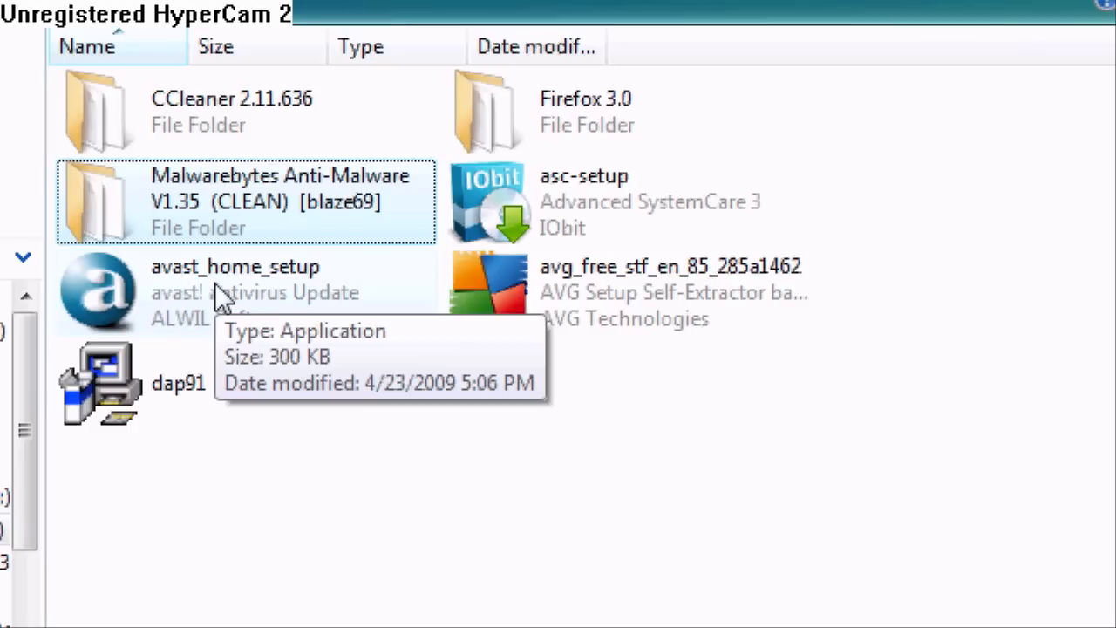
mouse_move(666, 510)
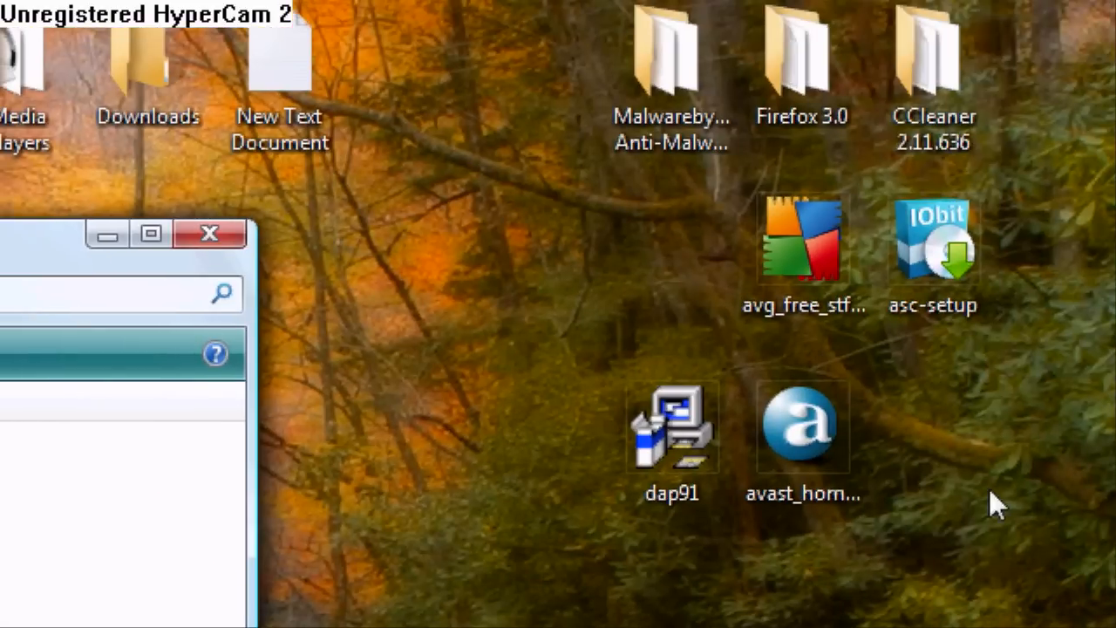
Select the seven installer items on the desktop and permanently delete them.
left_click_drag(1004, 506, 619, 114)
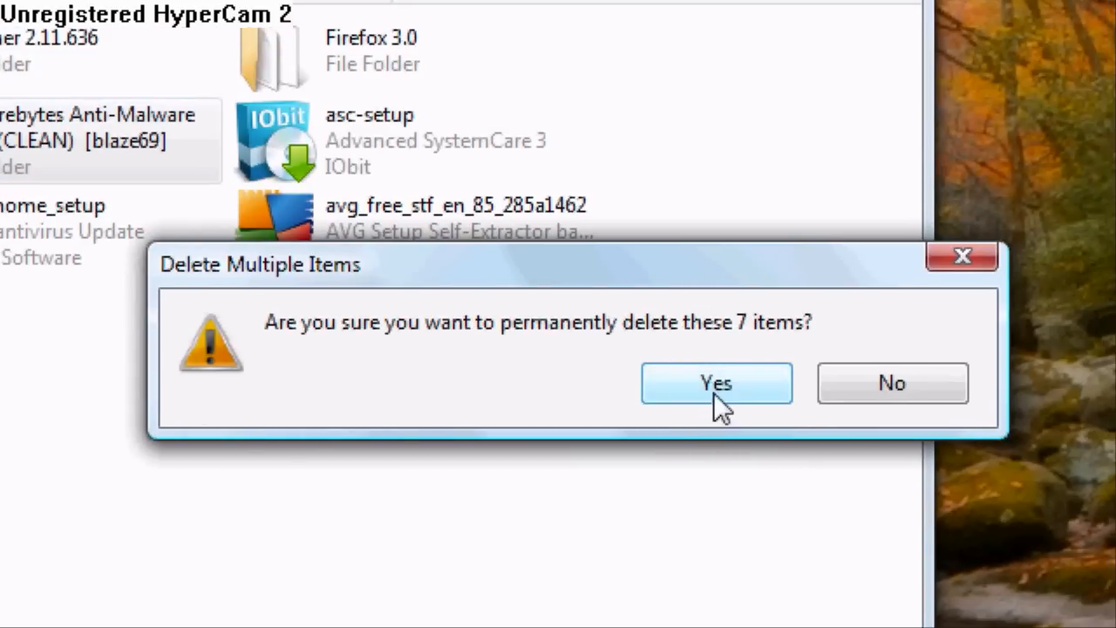
left_click(715, 384)
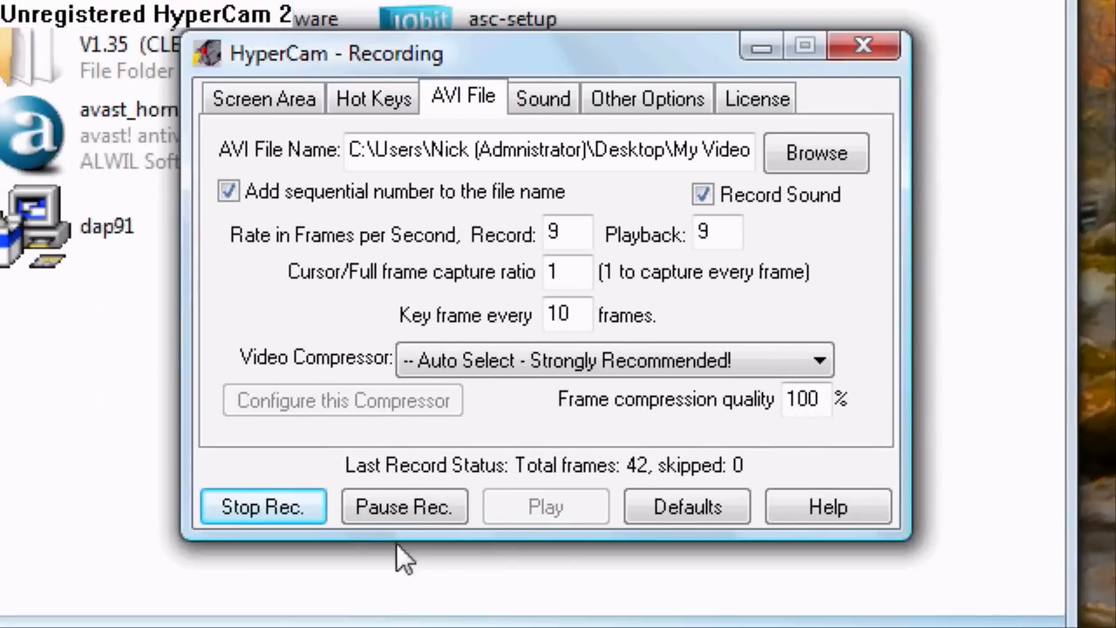
mouse_move(404, 506)
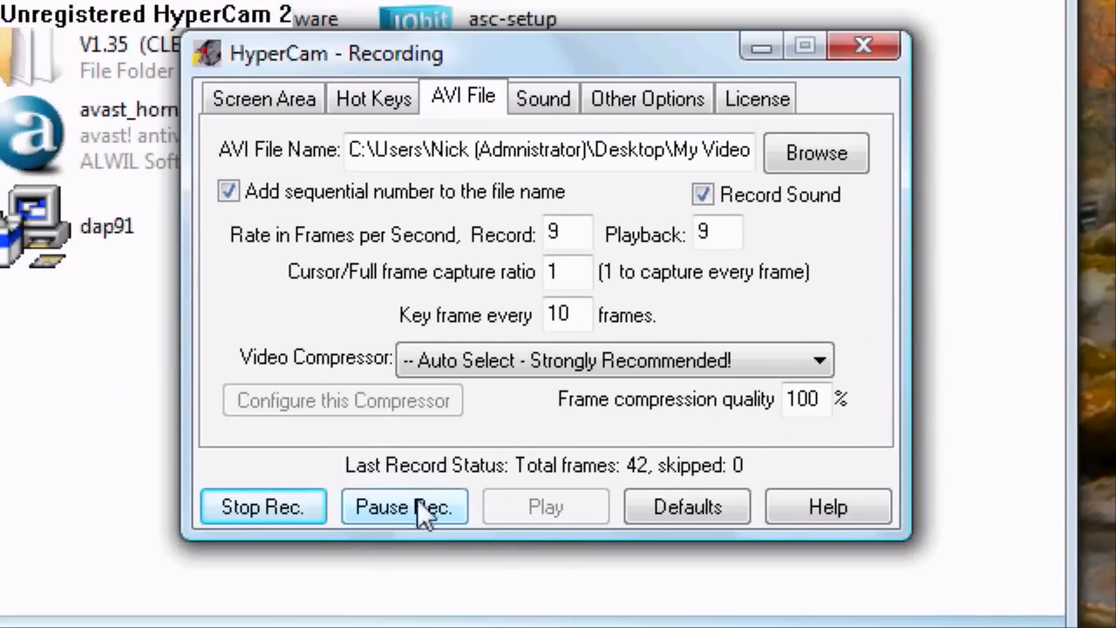